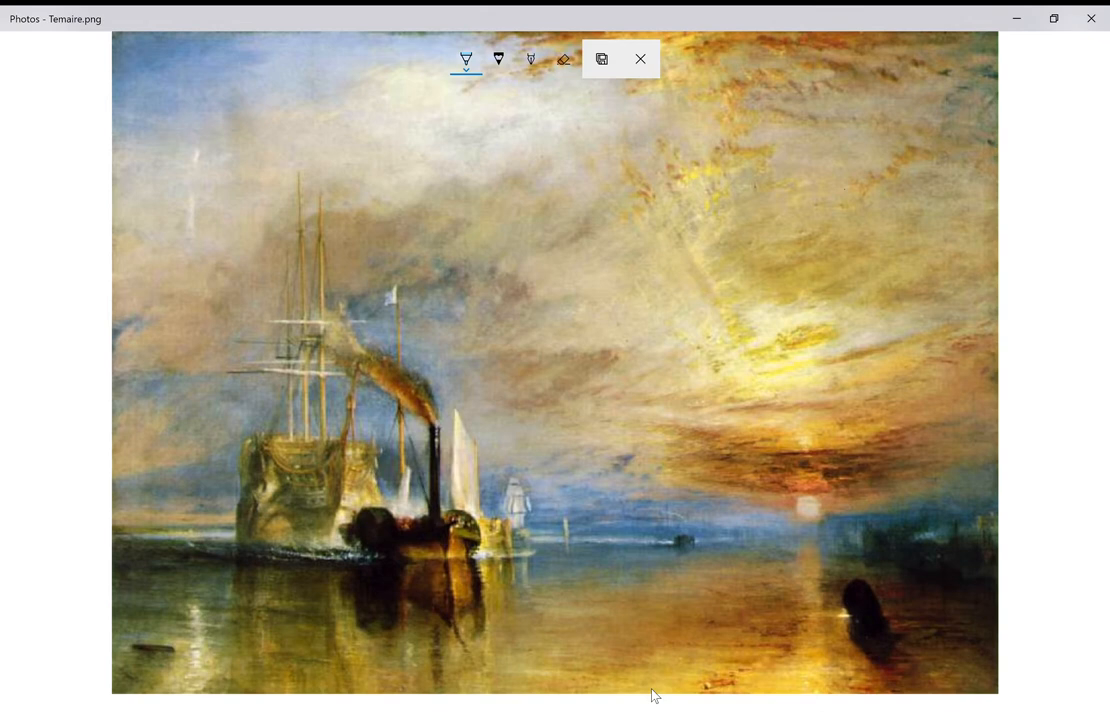
mouse_move(392, 480)
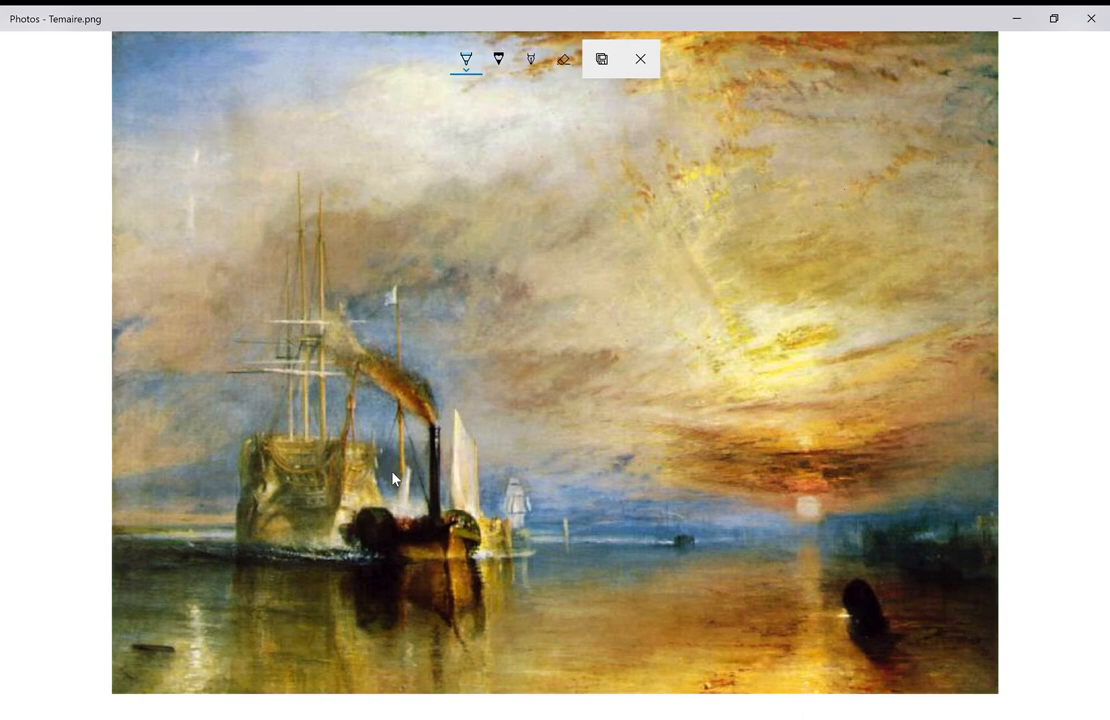
Scribble light blue ink over the ship with the ballpoint pen.
drag(200, 500, 628, 512)
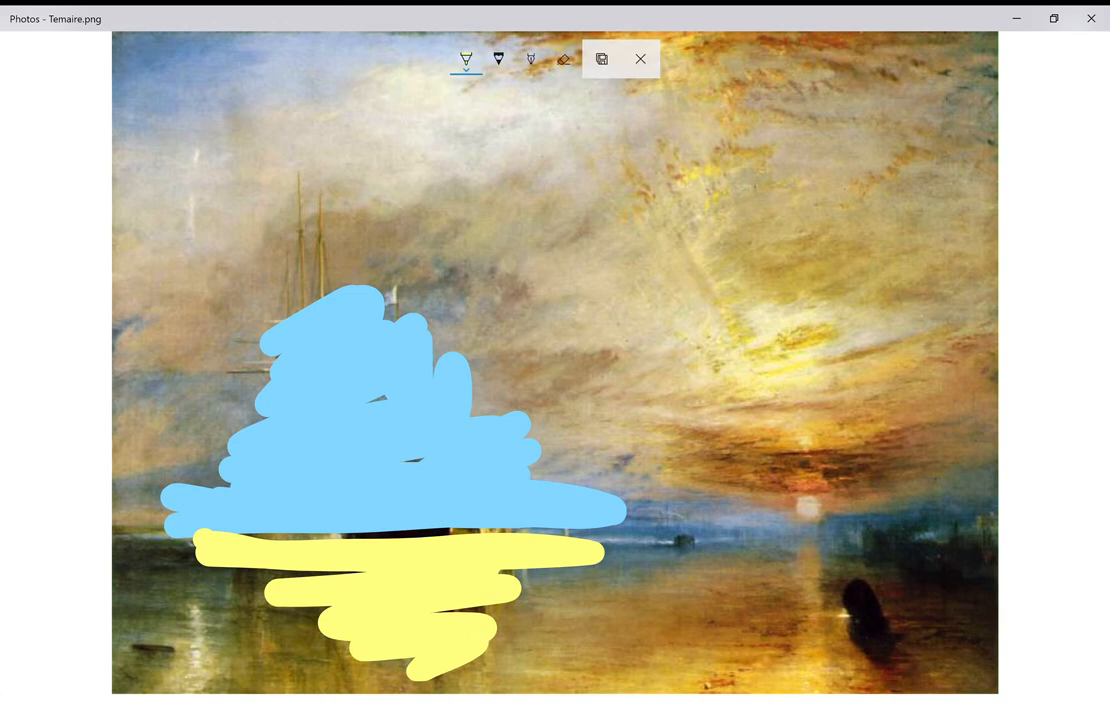
Select the calligraphy pen in the Draw toolbar.
click(530, 58)
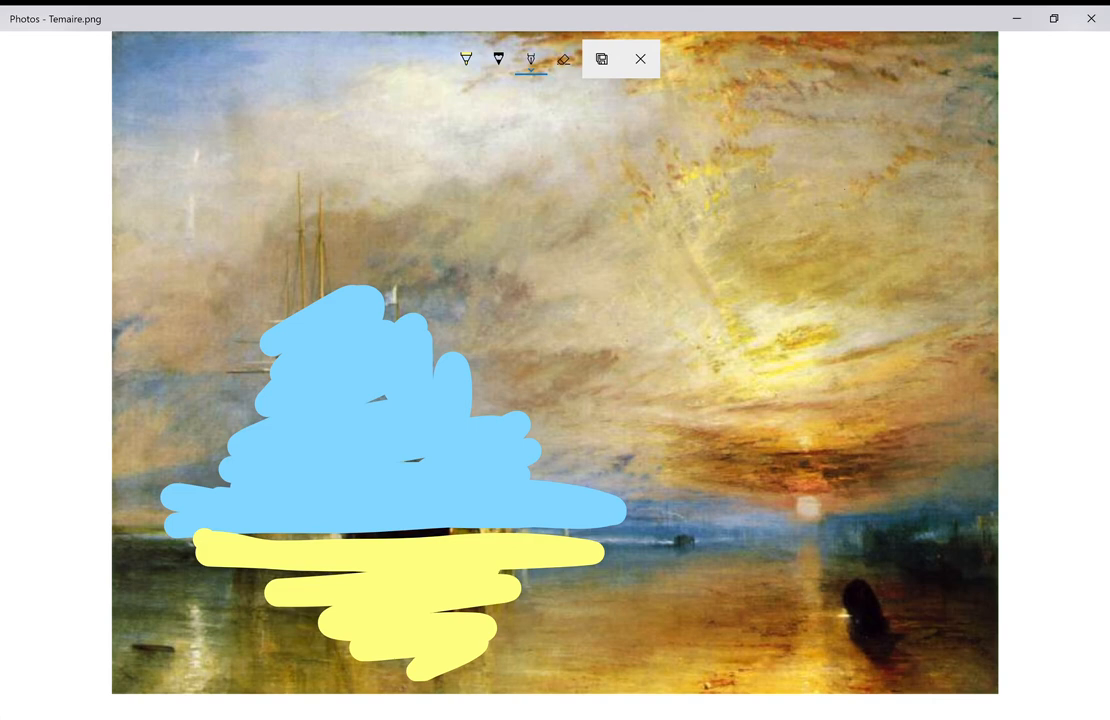
mouse_move(616, 532)
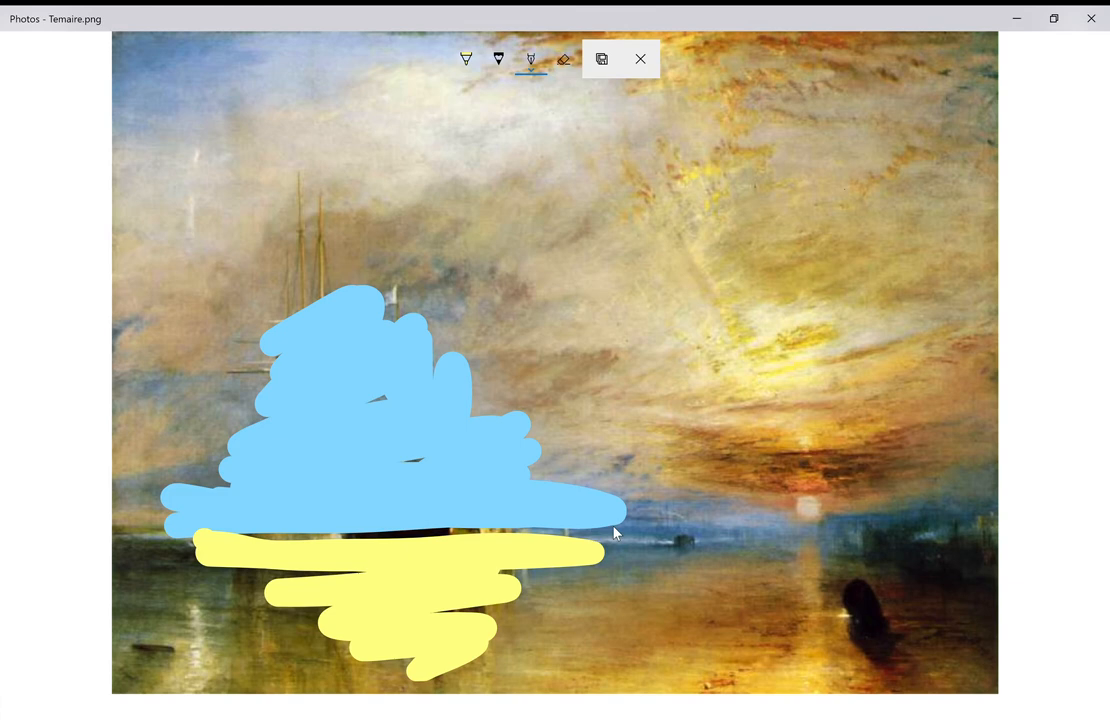